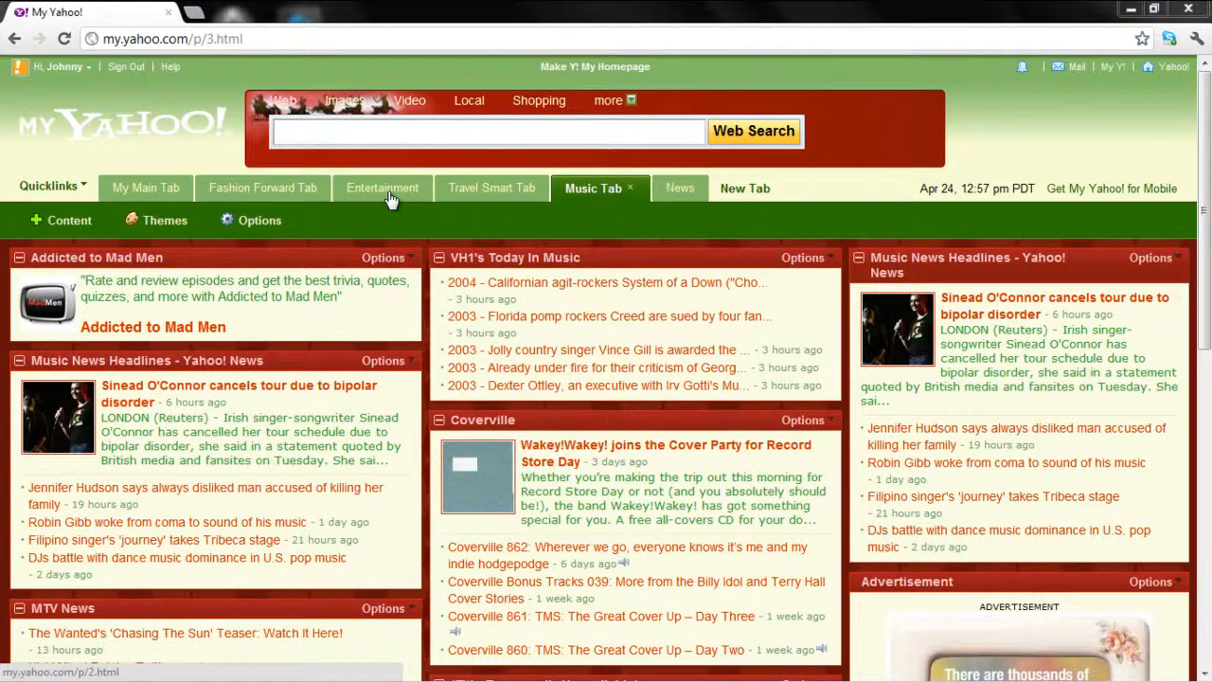
pyautogui.moveTo(306, 174)
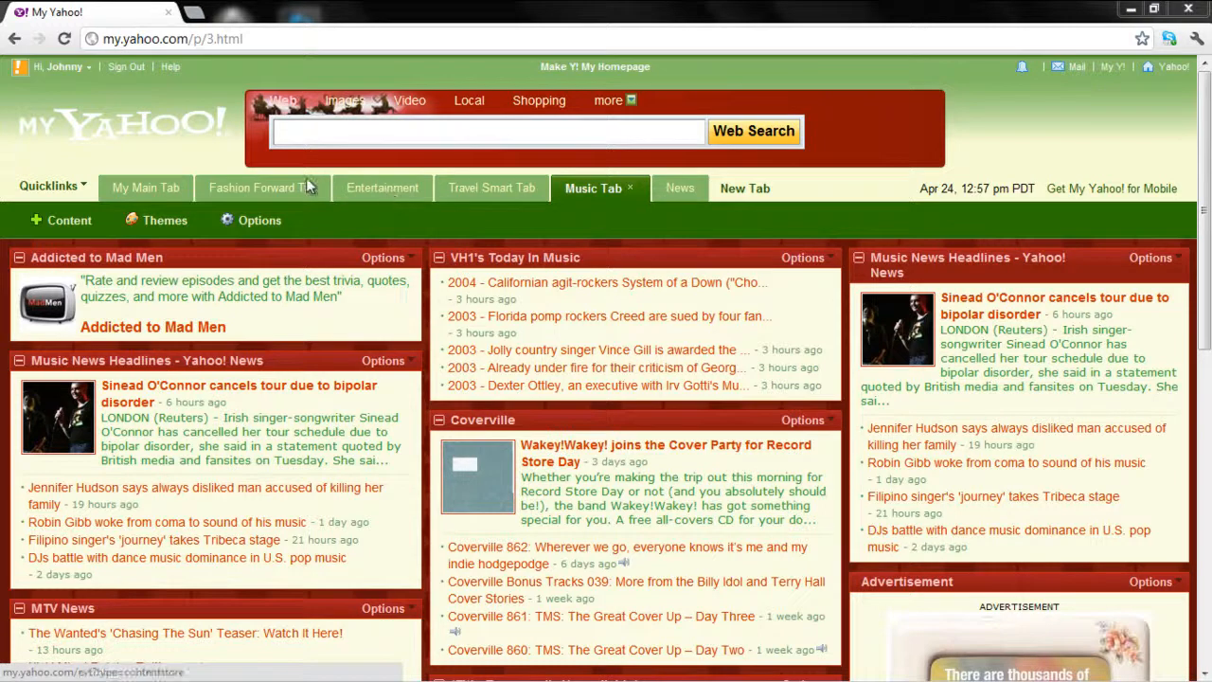
# - Switch from the Music tab to the Fashion Forward tab and let it load
pyautogui.click(257, 188)
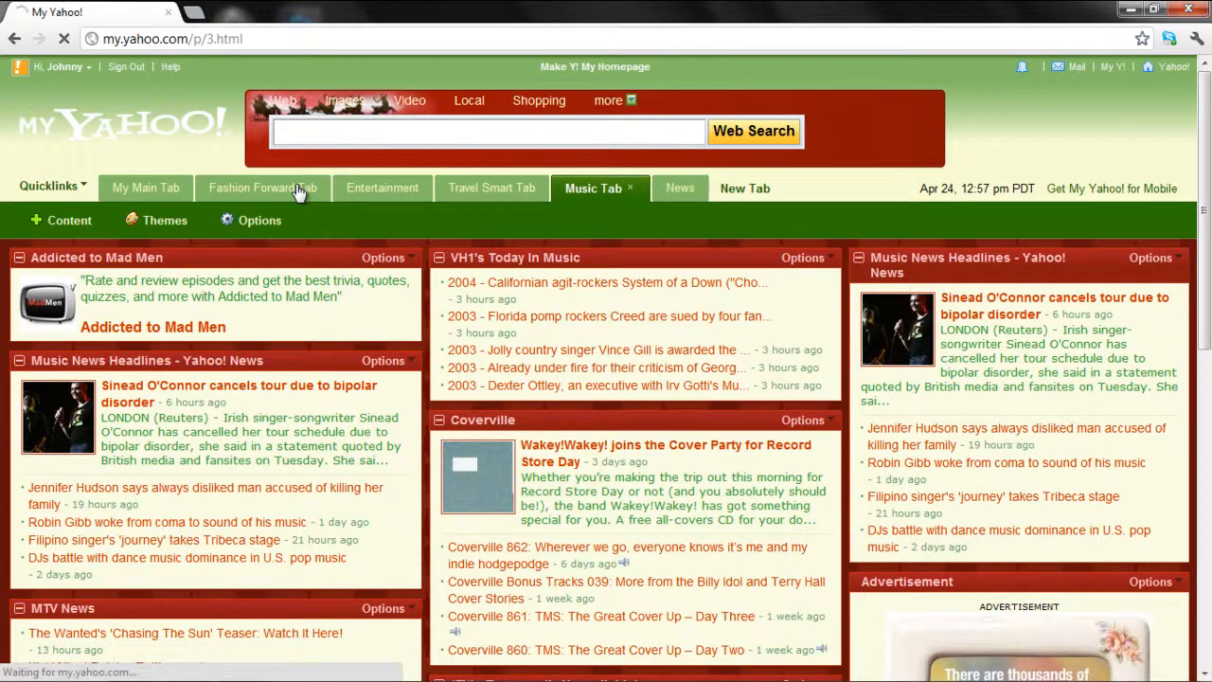
pyautogui.click(257, 187)
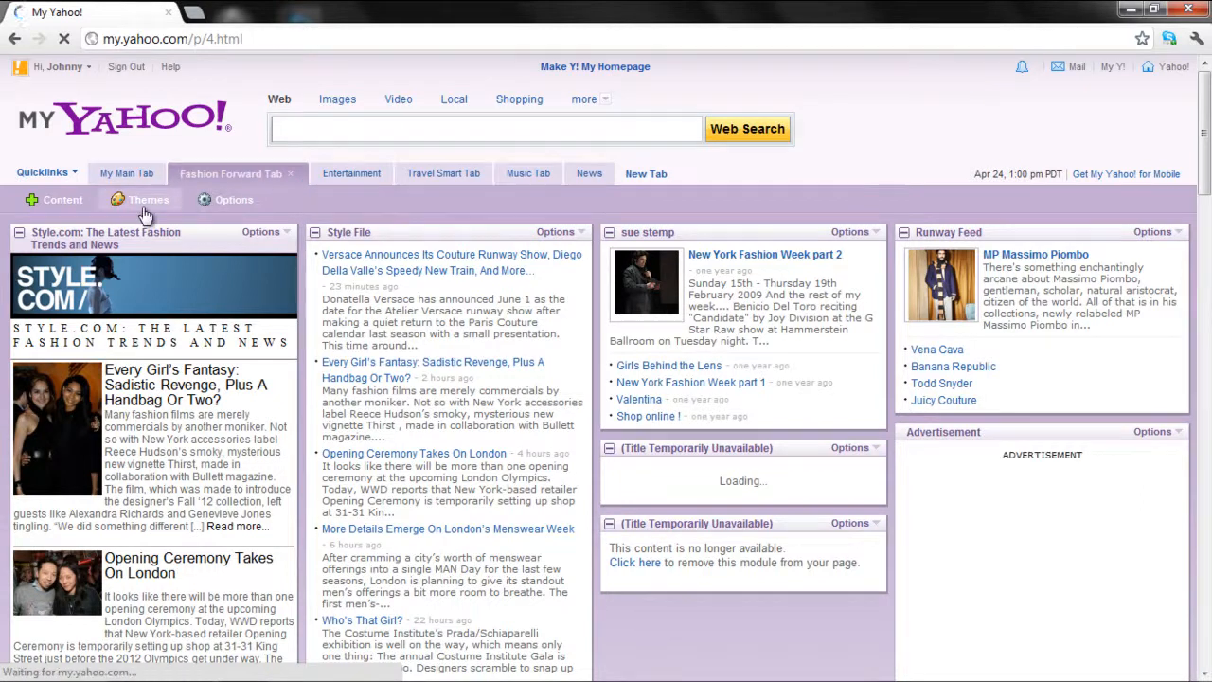
# - Apply the Beach theme from the Environments choices to the Fashion Forward tab
pyautogui.click(148, 199)
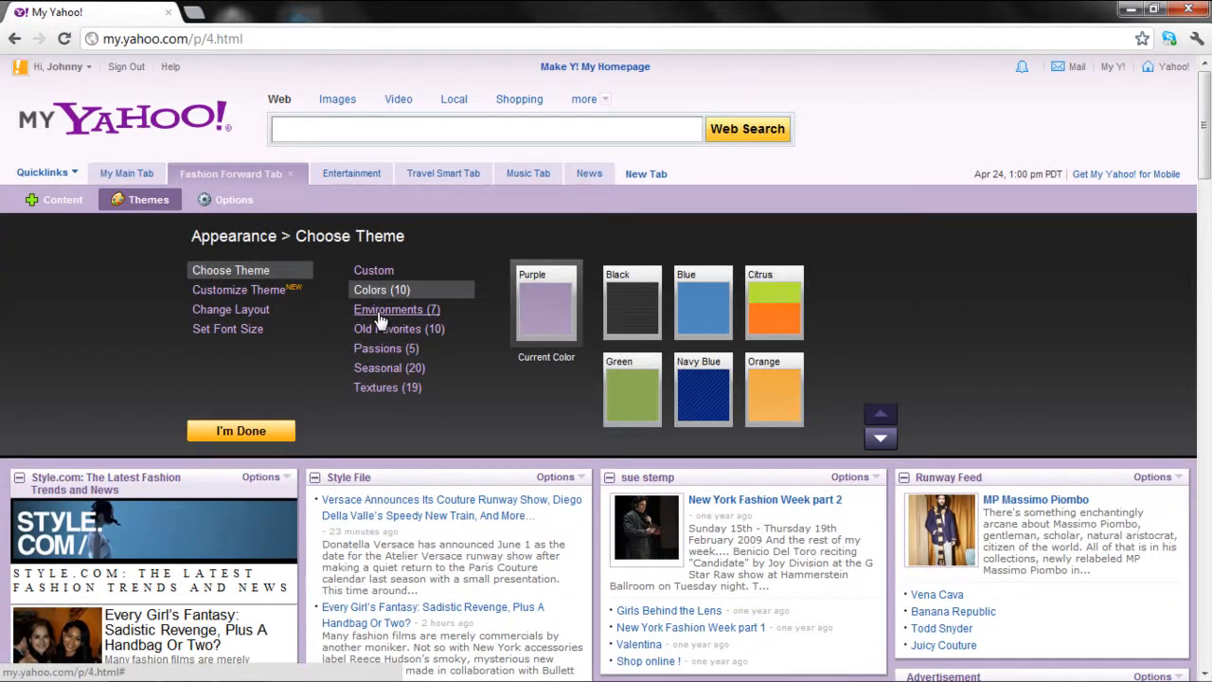
pyautogui.click(396, 309)
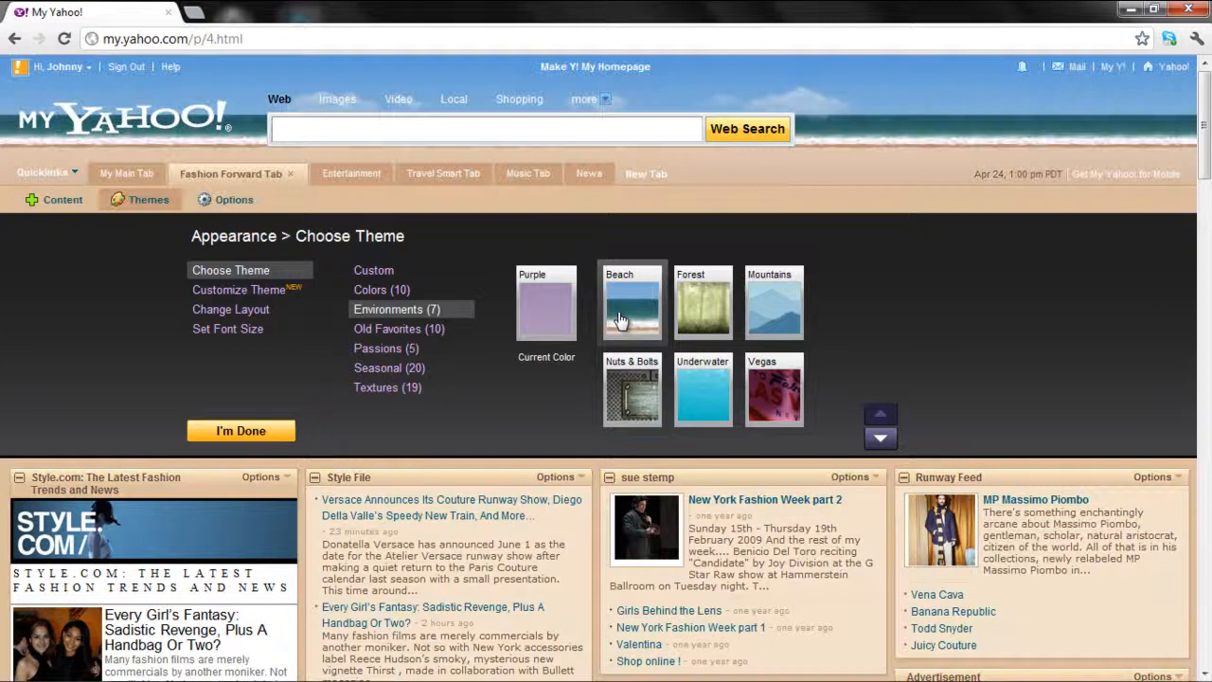
pyautogui.click(240, 432)
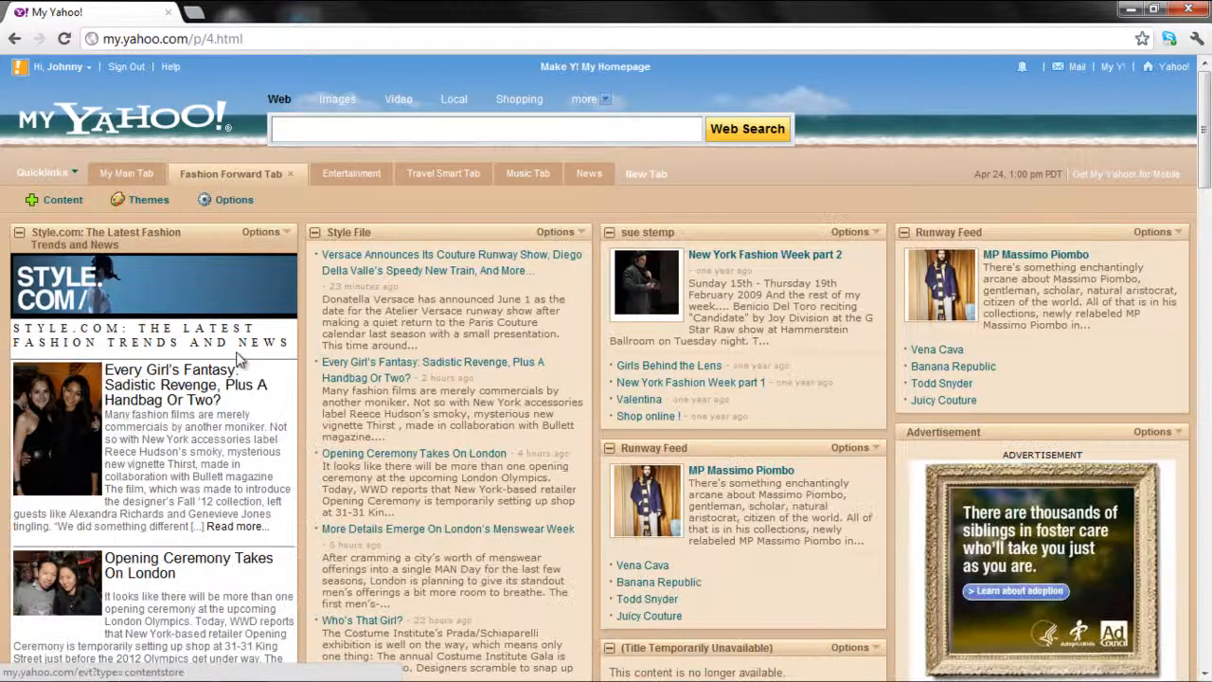
pyautogui.click(148, 199)
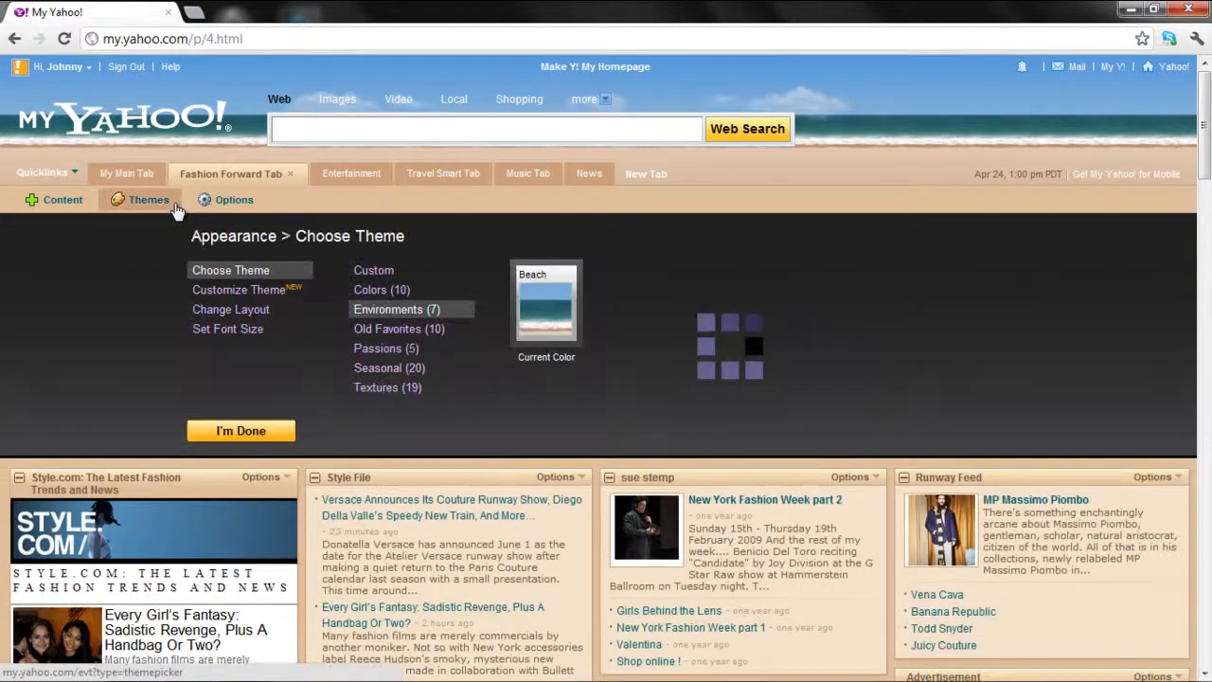
# - Start customising the Beach theme, showing the page header colour and background settings
pyautogui.click(396, 309)
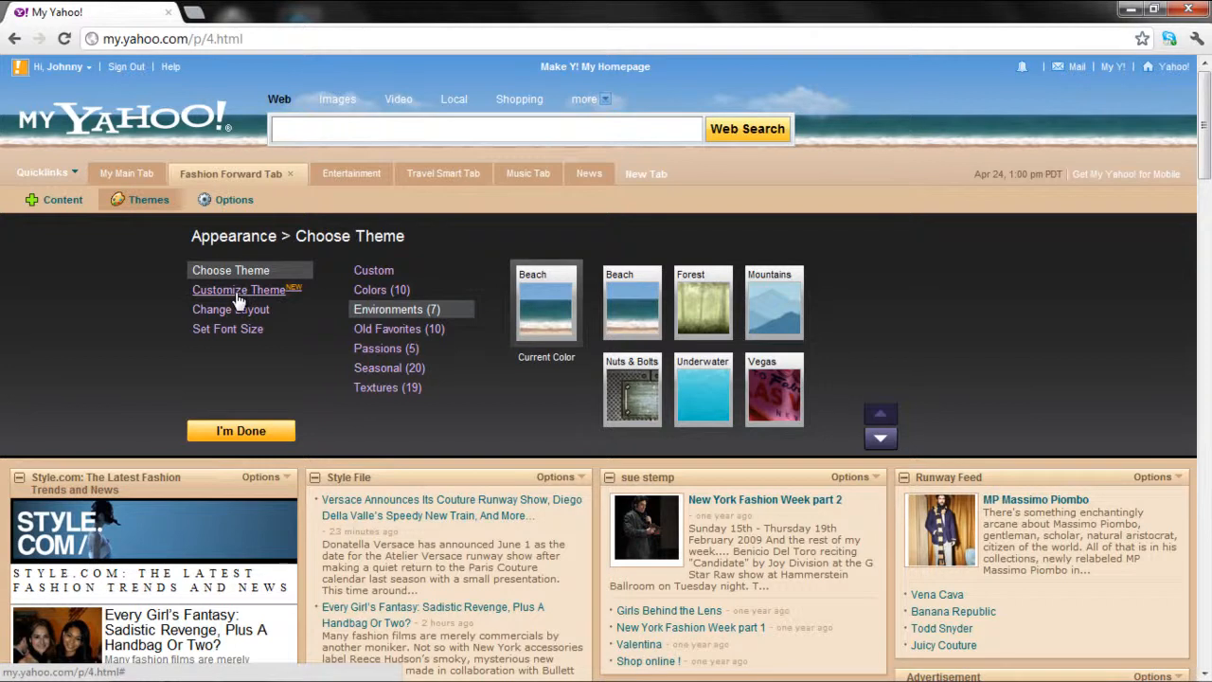
pyautogui.click(239, 289)
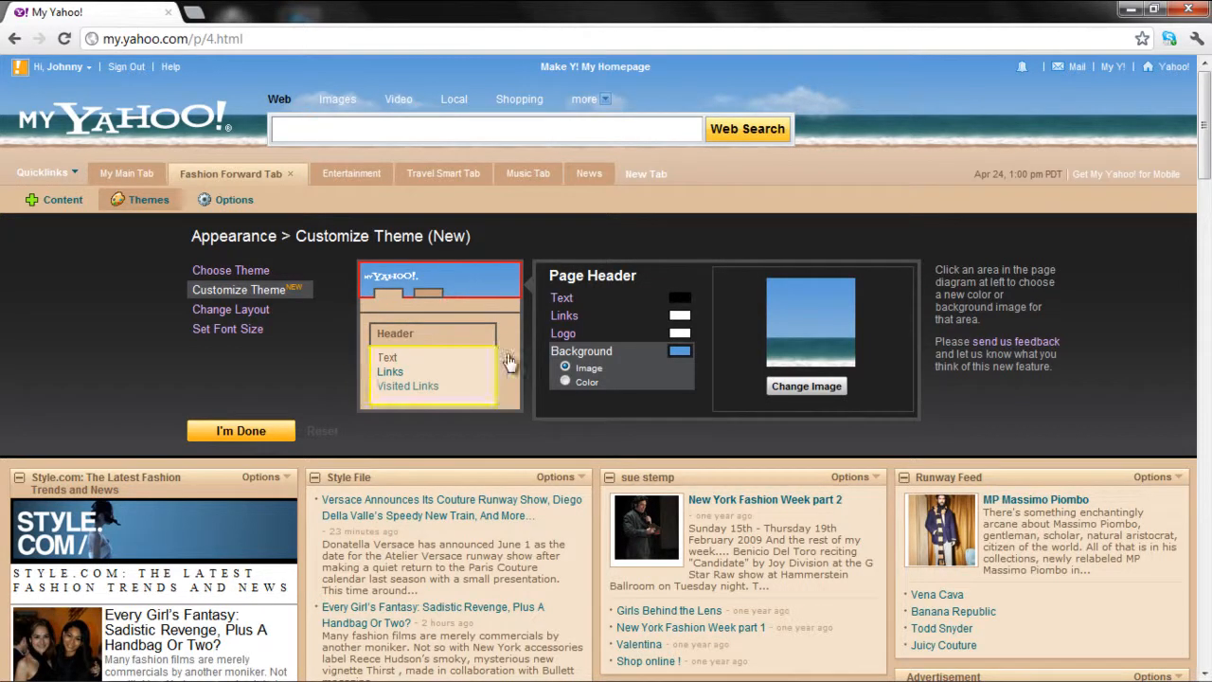
pyautogui.moveTo(511, 364)
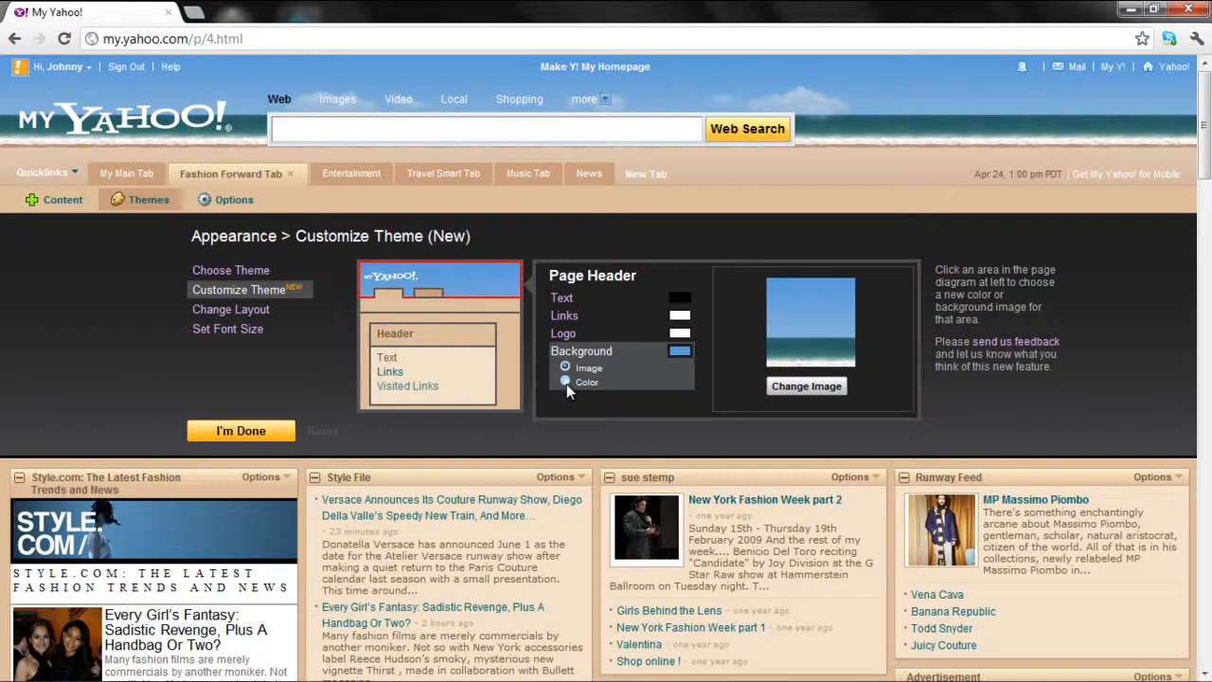
# - Use a plain header background, a purple logo and a light colour for the header text
pyautogui.click(564, 383)
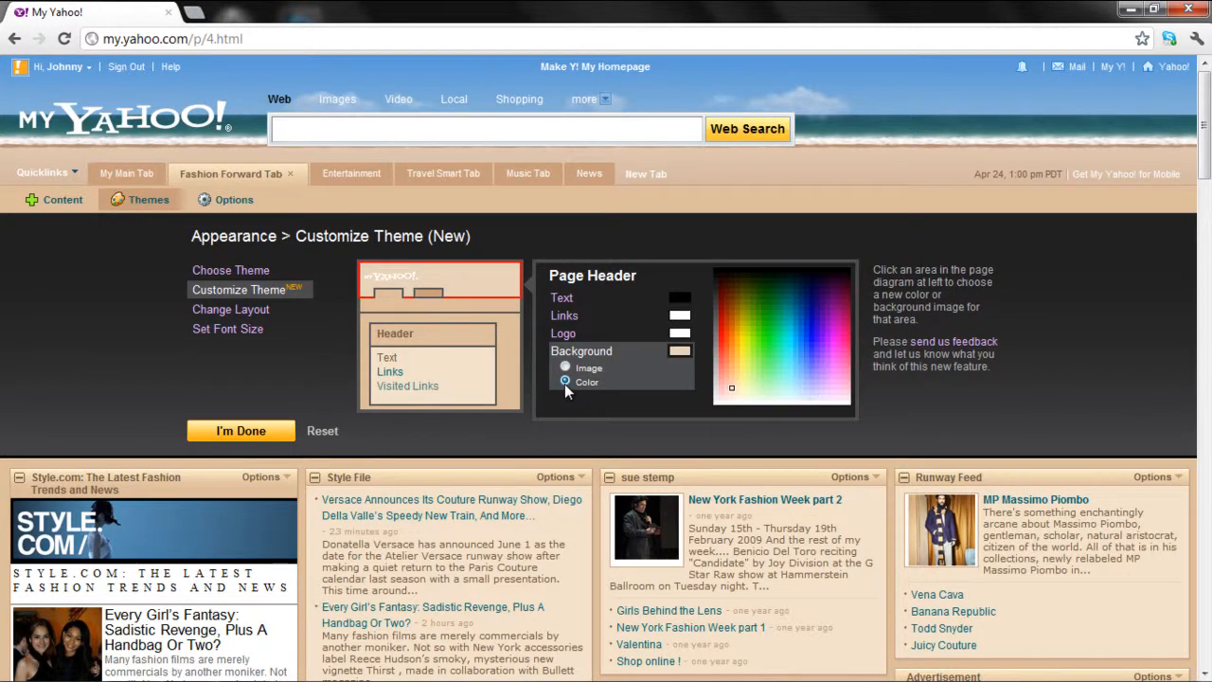
pyautogui.click(564, 333)
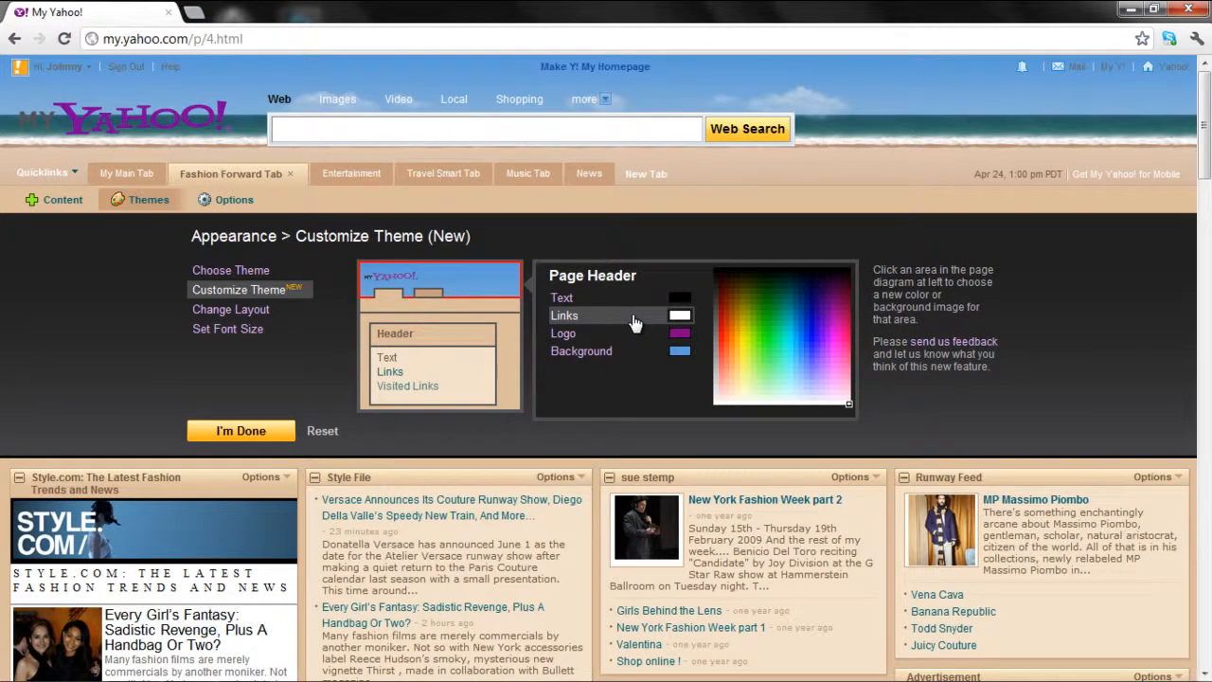
pyautogui.click(560, 298)
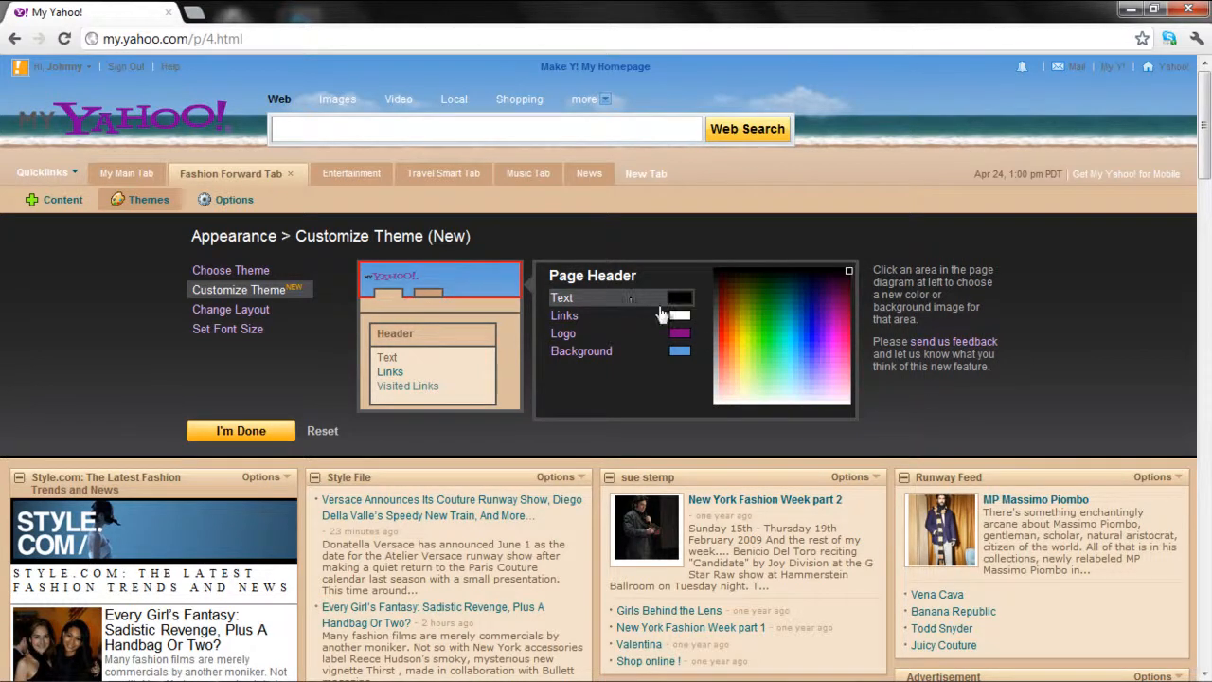
pyautogui.click(739, 398)
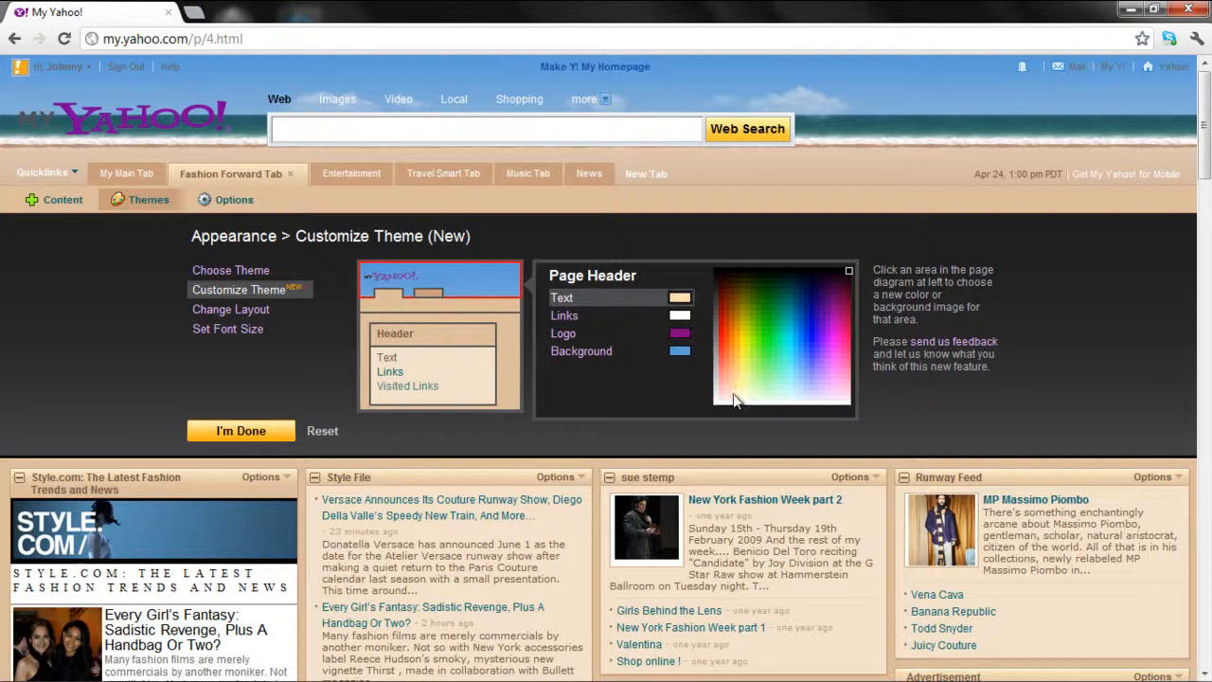
pyautogui.click(728, 363)
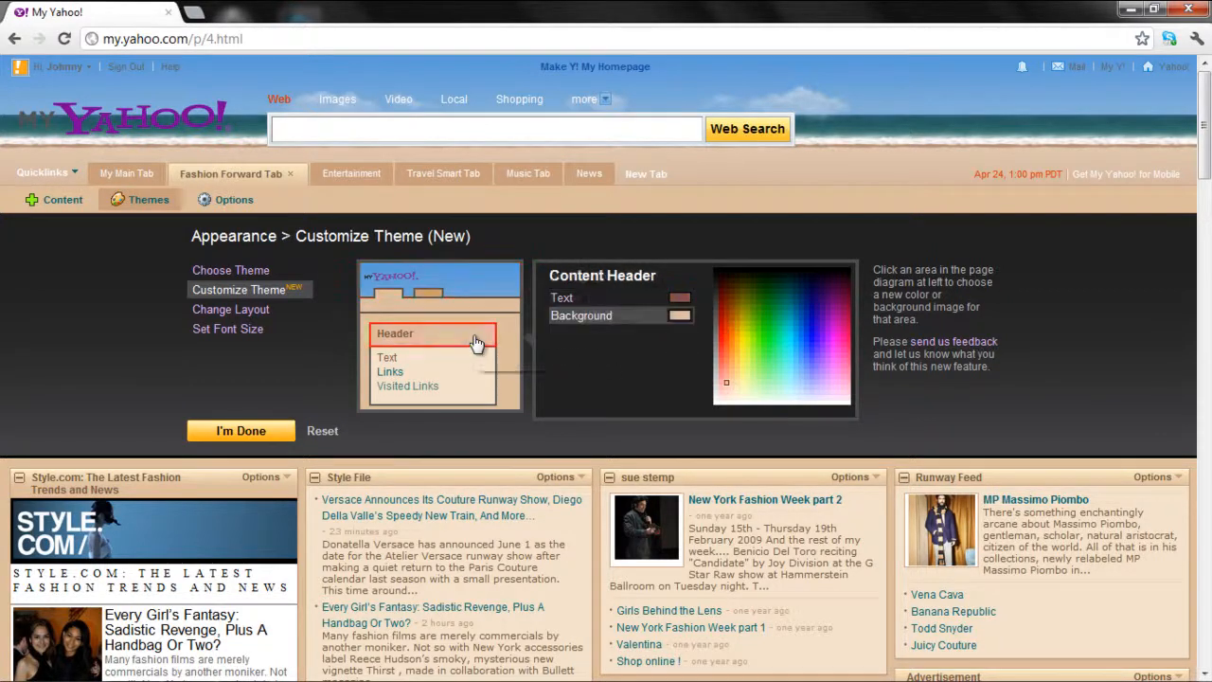
# - Turn the module content headers pink and finish with I'm Done to save the theme
pyautogui.click(440, 304)
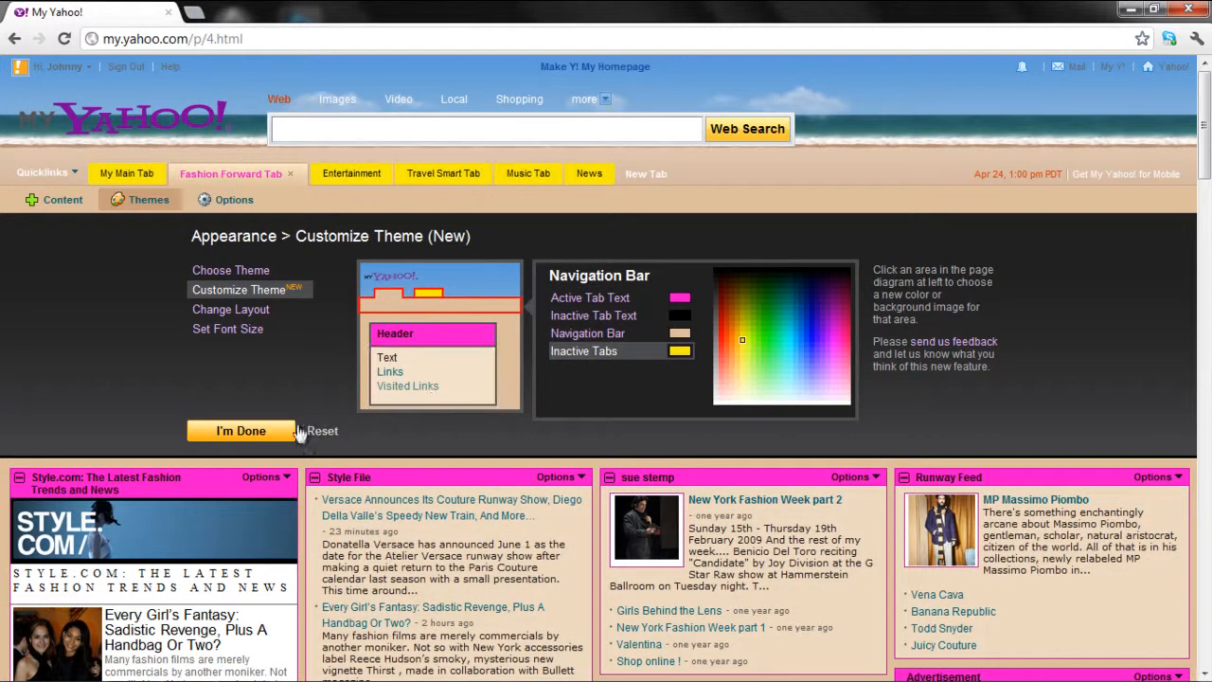
pyautogui.click(241, 432)
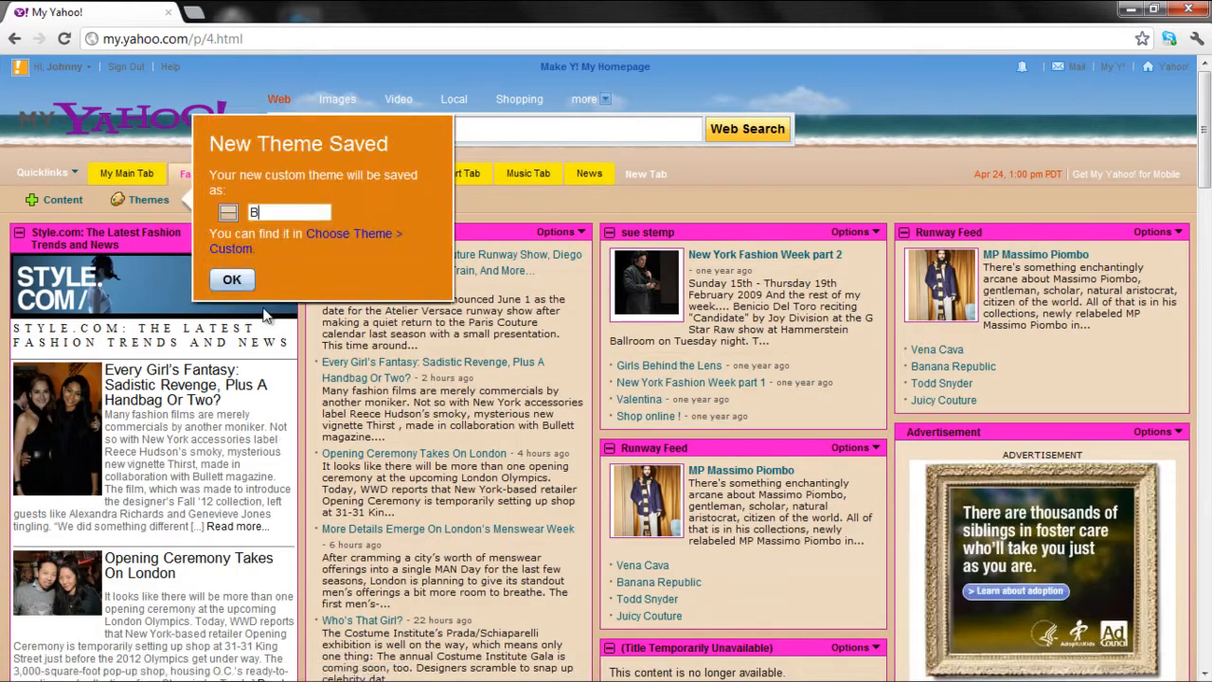
# - Name the saved custom theme 'Beach' and confirm the New Theme Saved dialog
pyautogui.write('each')
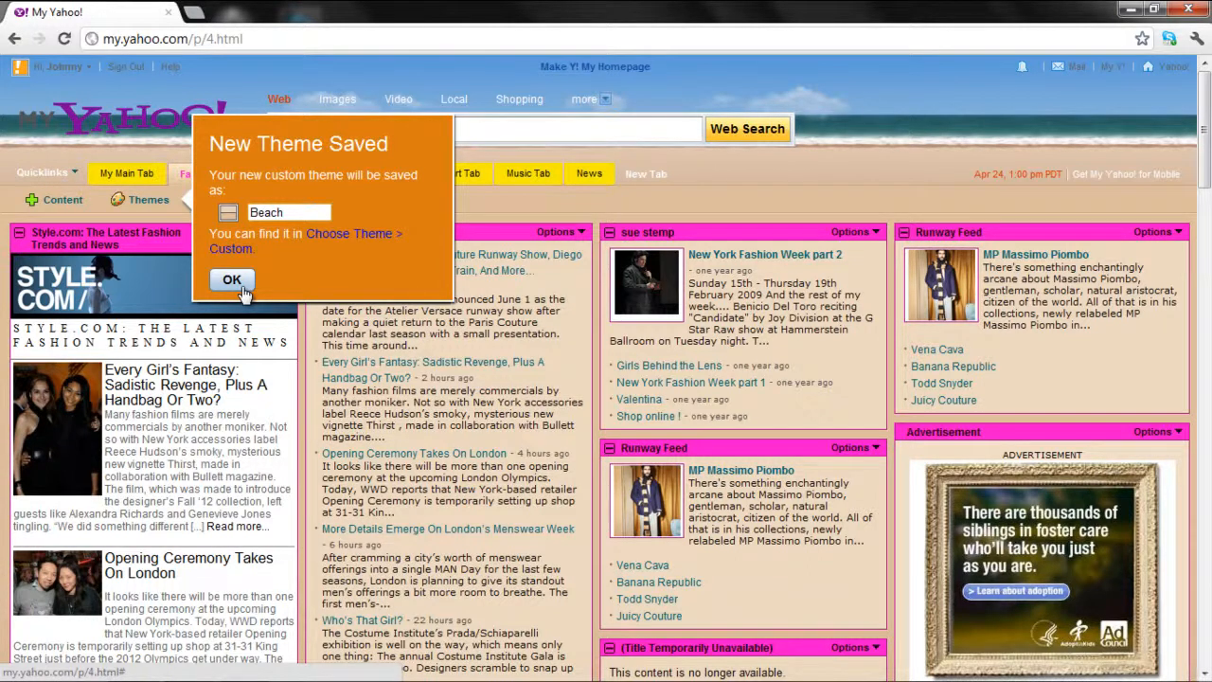
pyautogui.click(231, 281)
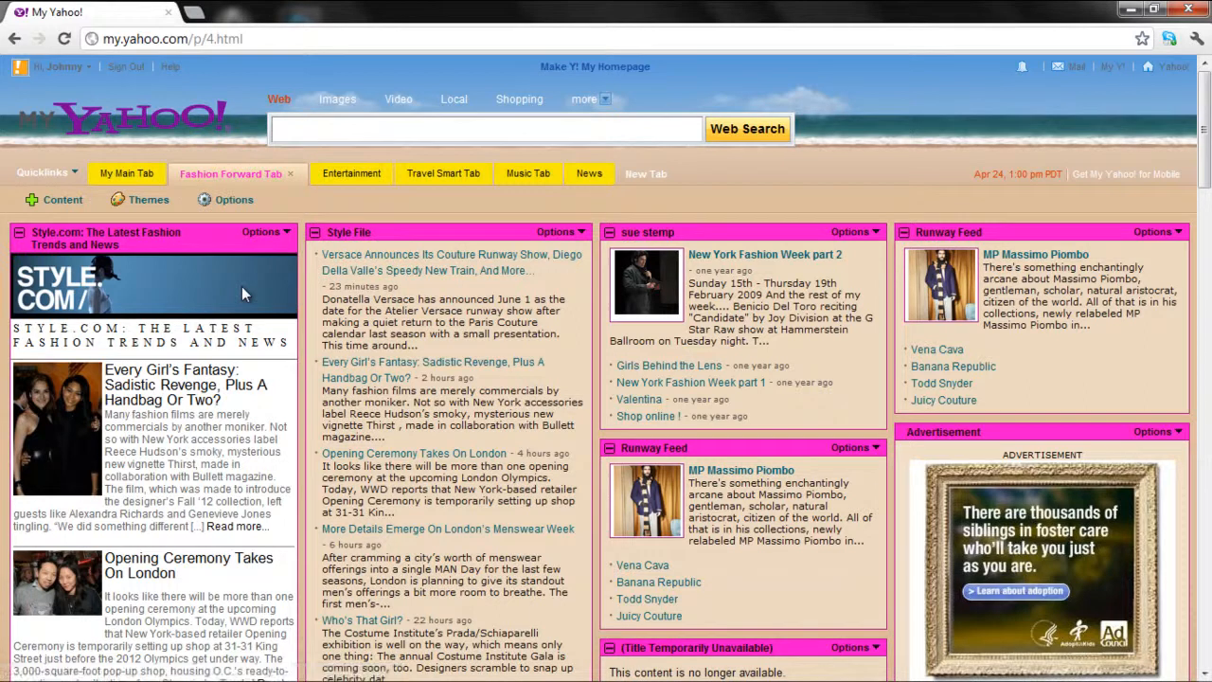